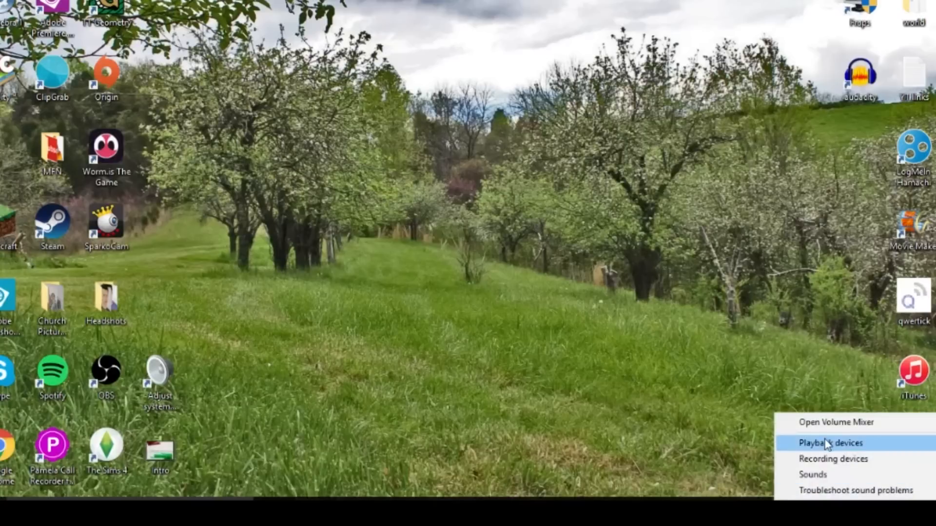
Open the Sound dialog's Playback tab via Playback devices from the speaker icon menu.
{"action": "left_click", "coordinate": [831, 443]}
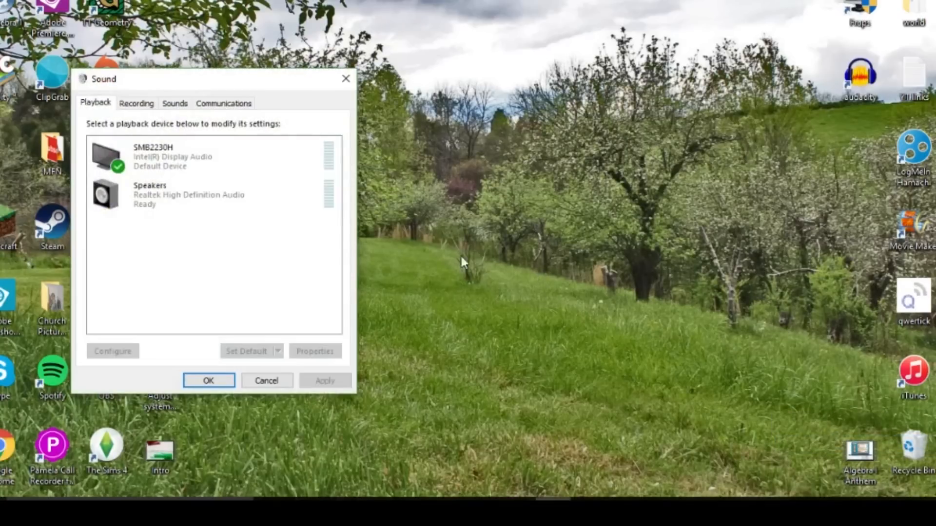
Disable the Speakers device from its right-click menu, leaving SMB2230H as default.
{"action": "right_click", "coordinate": [179, 194]}
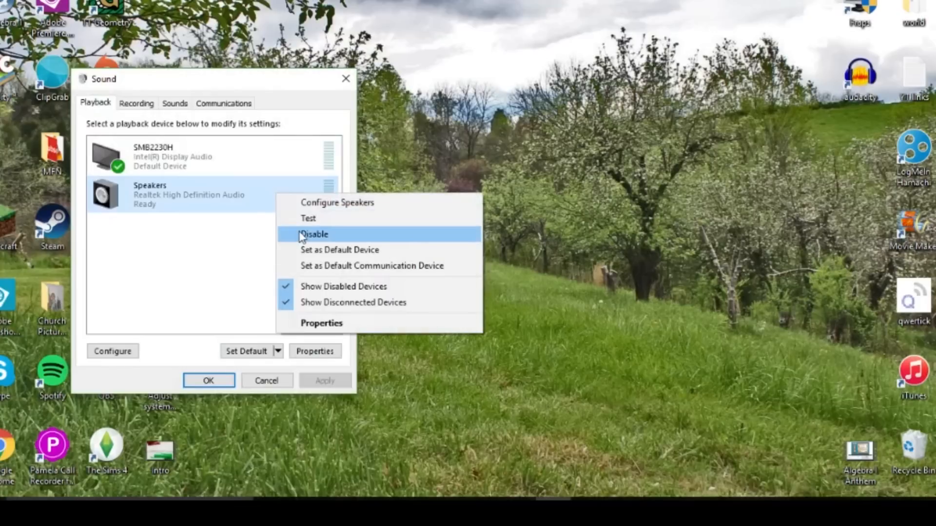
{"action": "left_click", "coordinate": [314, 234]}
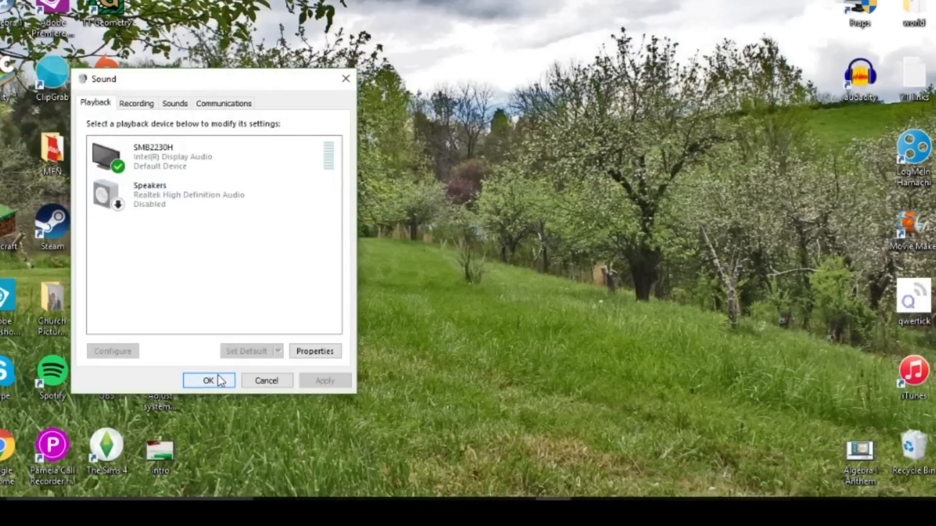